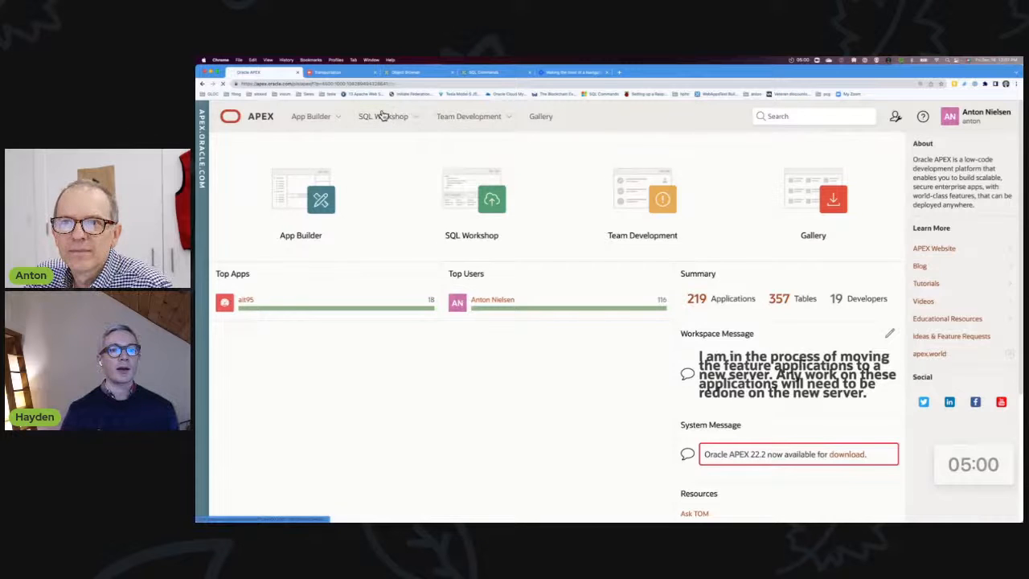
- Move between the App Builder and SQL Workshop home pages, ending in SQL Workshop
left_click(385, 116)
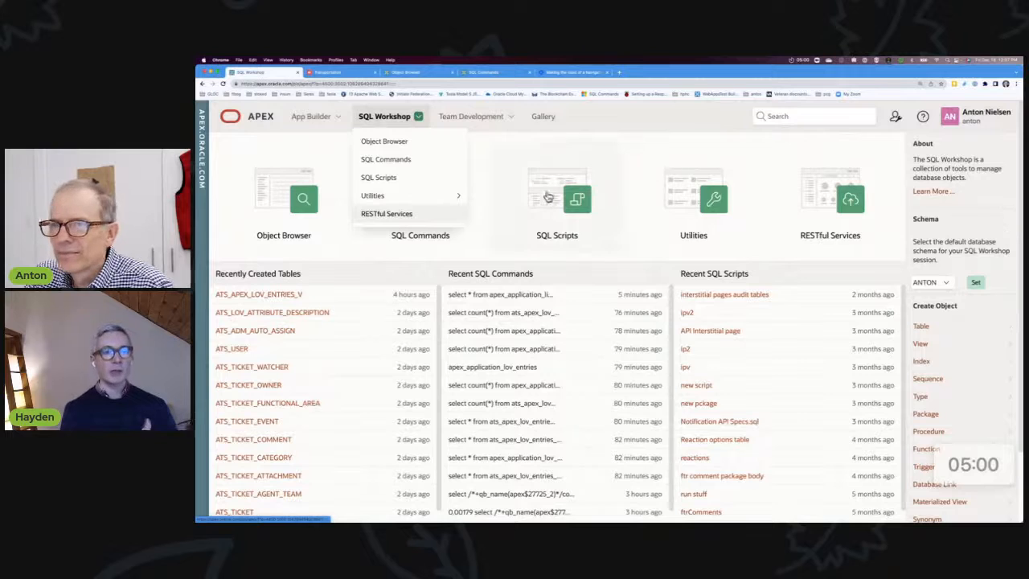
left_click(312, 116)
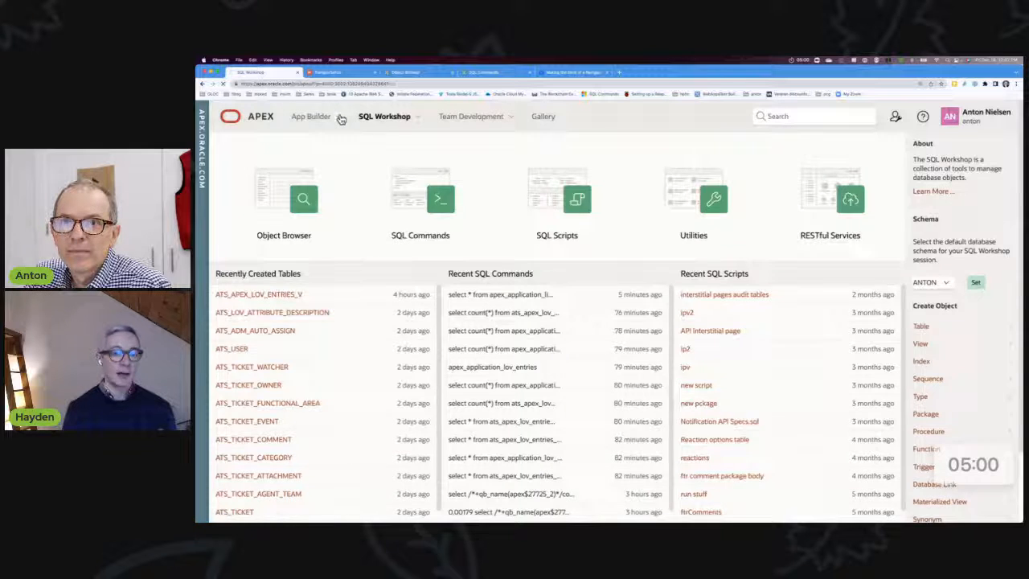
left_click(312, 116)
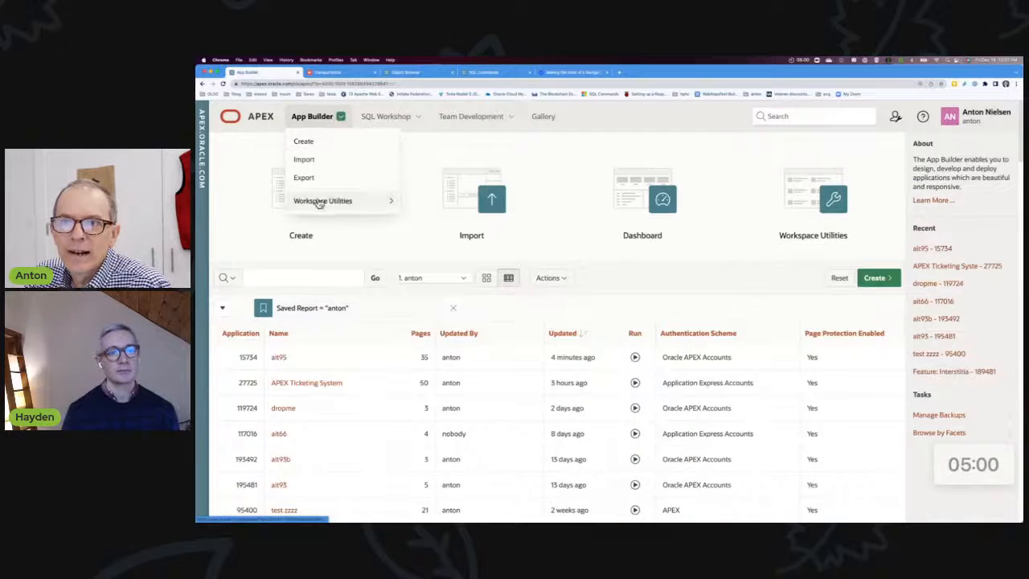
left_click(386, 115)
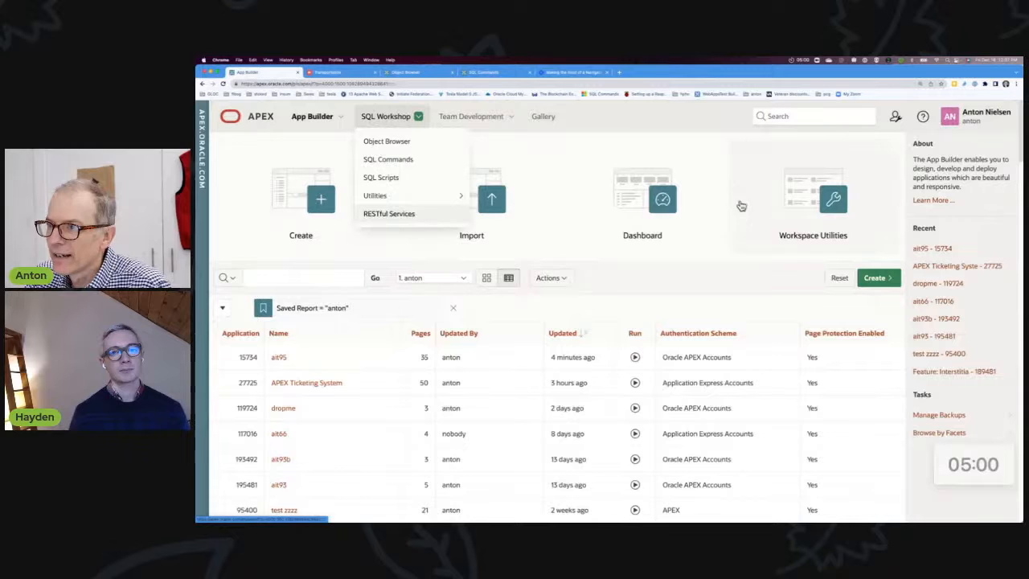
left_click(389, 116)
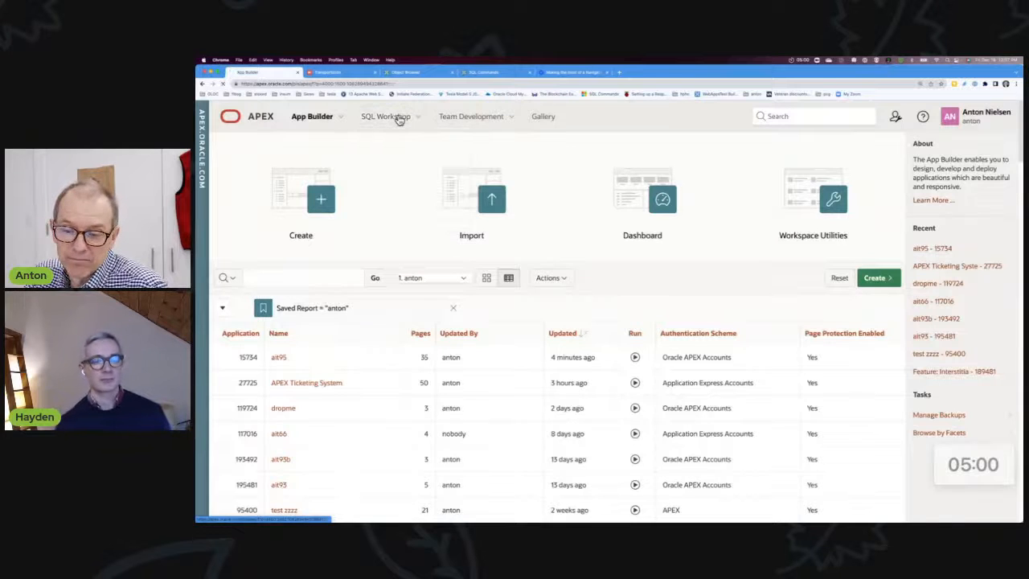
left_click(386, 116)
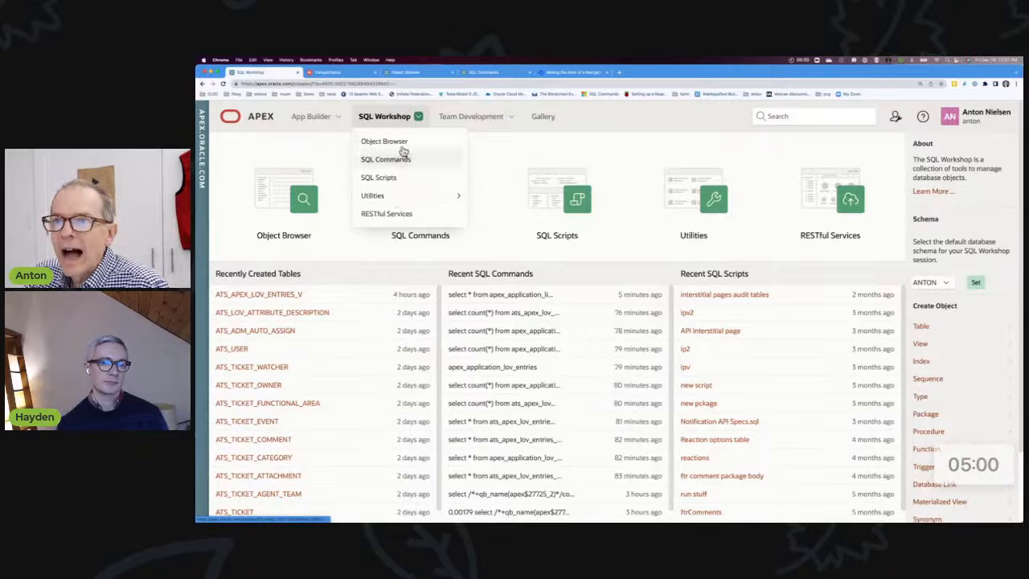
left_click(312, 116)
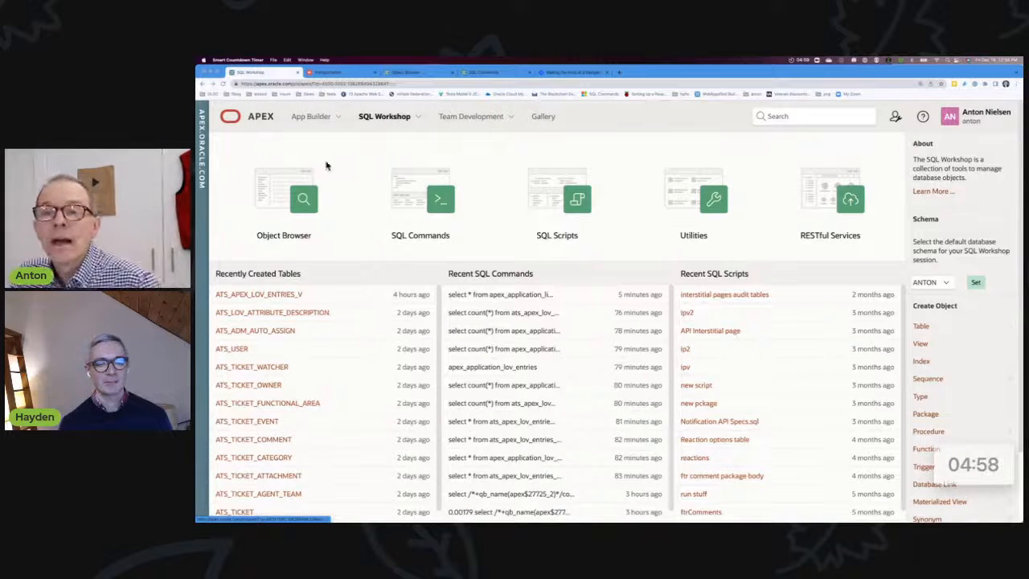
left_click(386, 116)
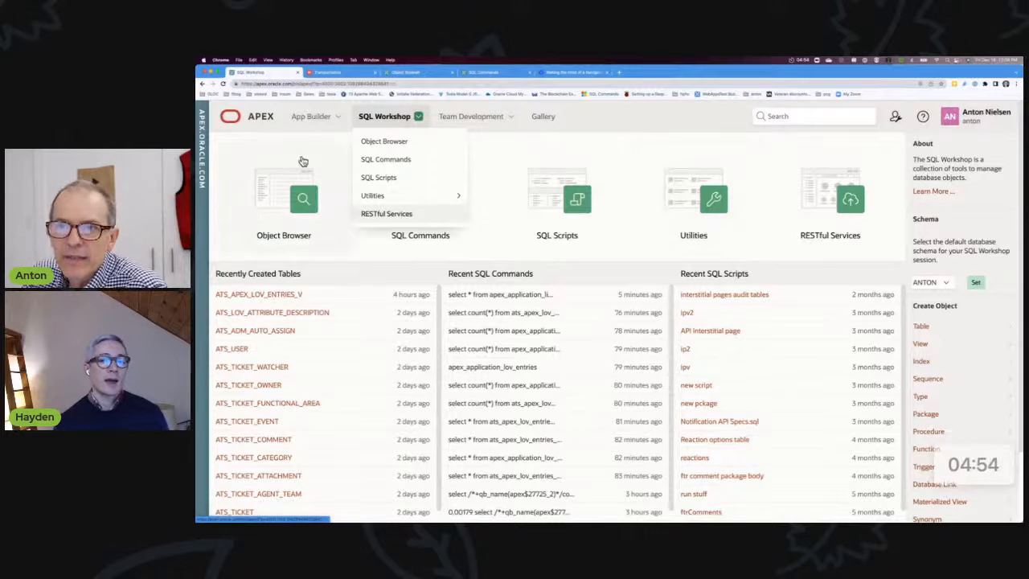
mouse_move(515, 247)
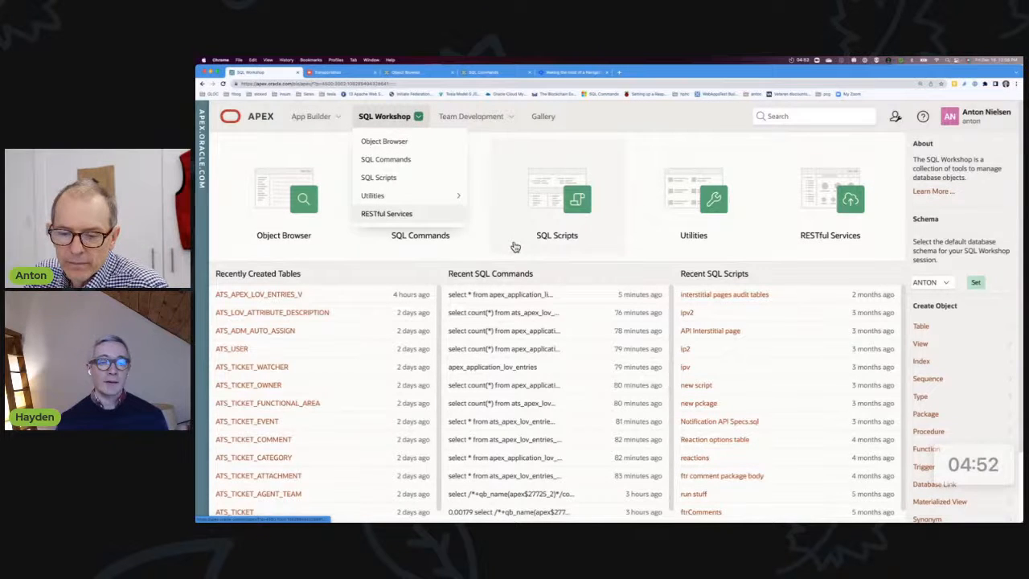
mouse_move(492, 203)
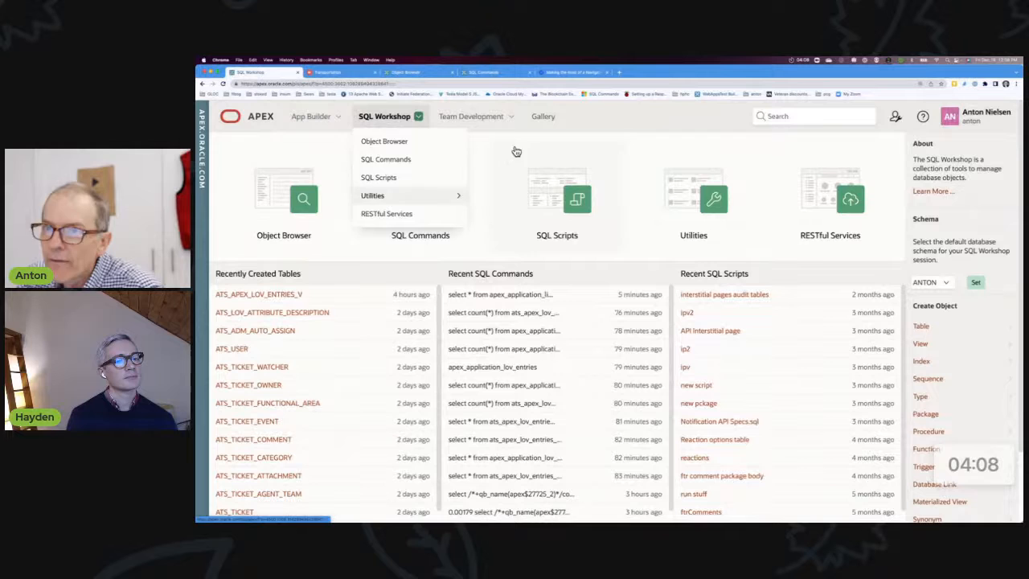
mouse_move(527, 190)
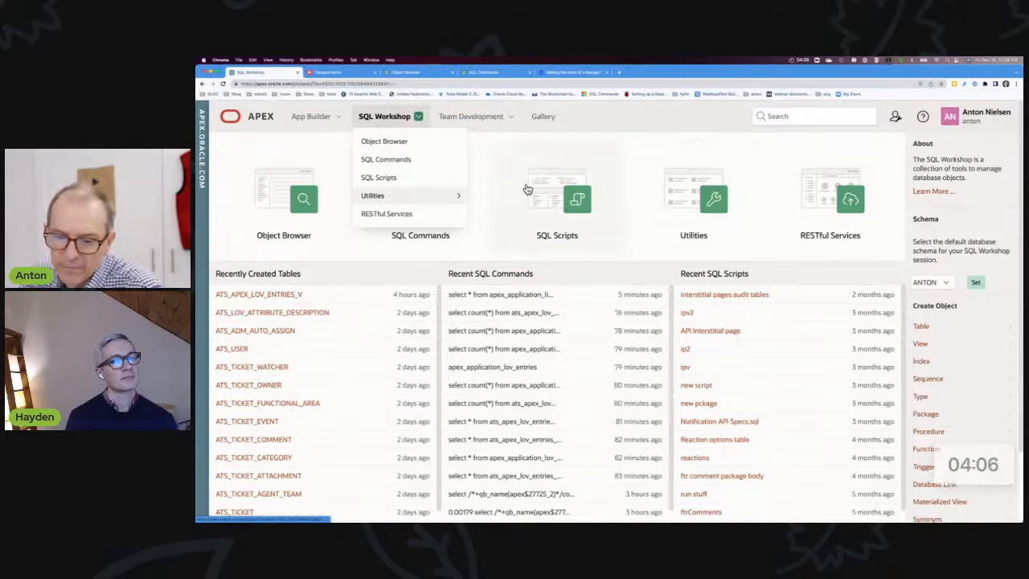
left_click(469, 116)
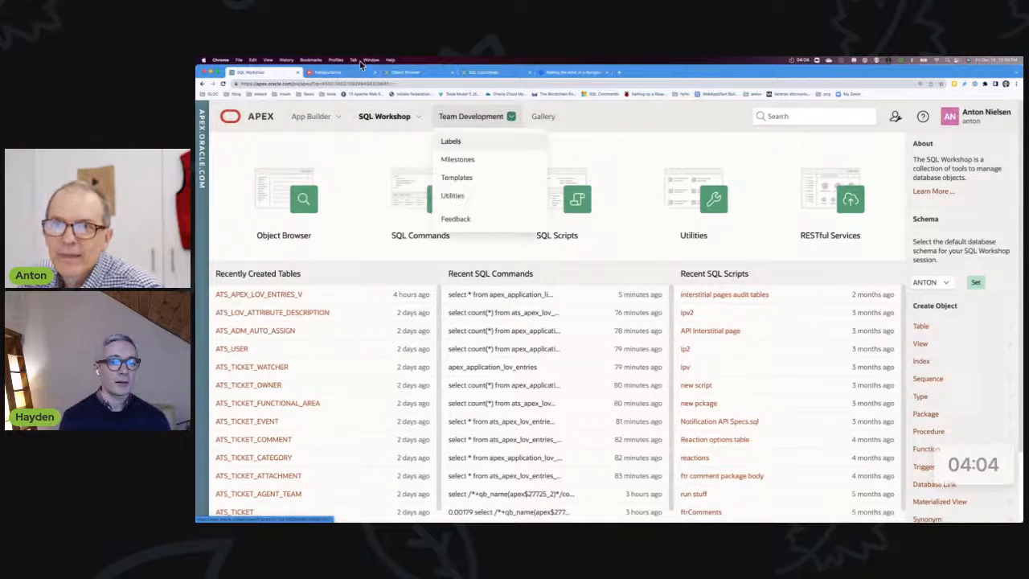
left_click(337, 72)
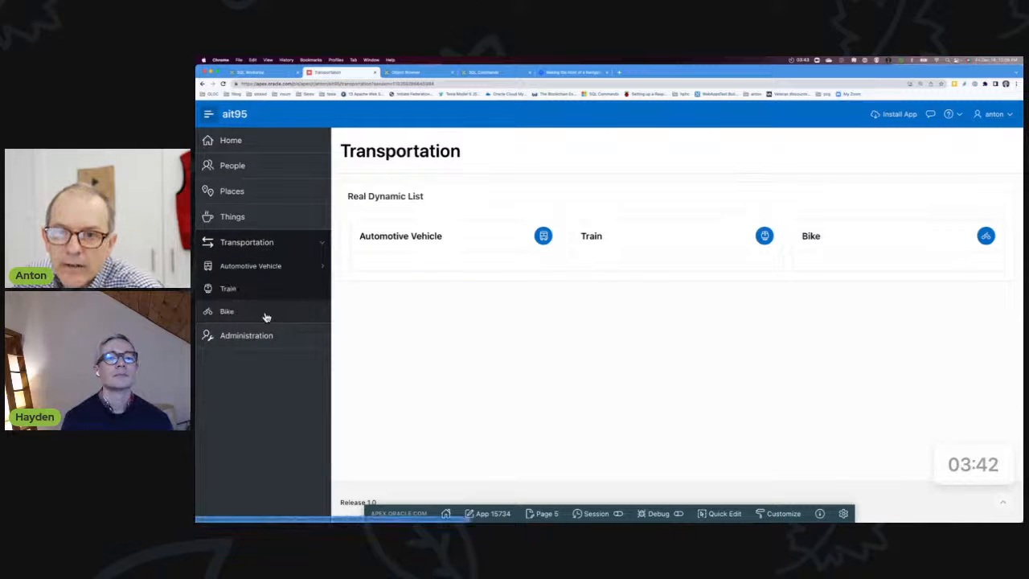
mouse_move(437, 333)
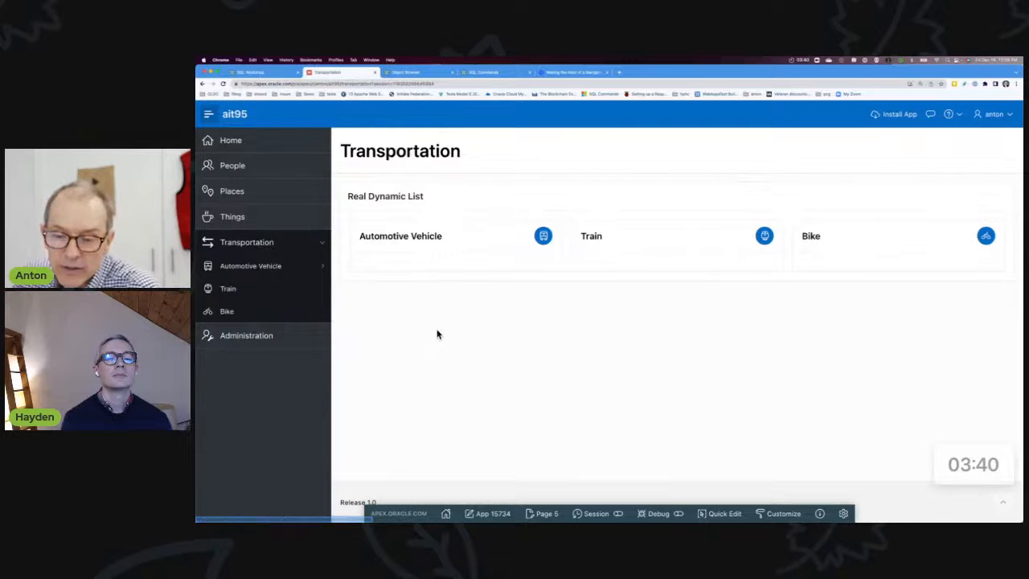
mouse_move(646, 299)
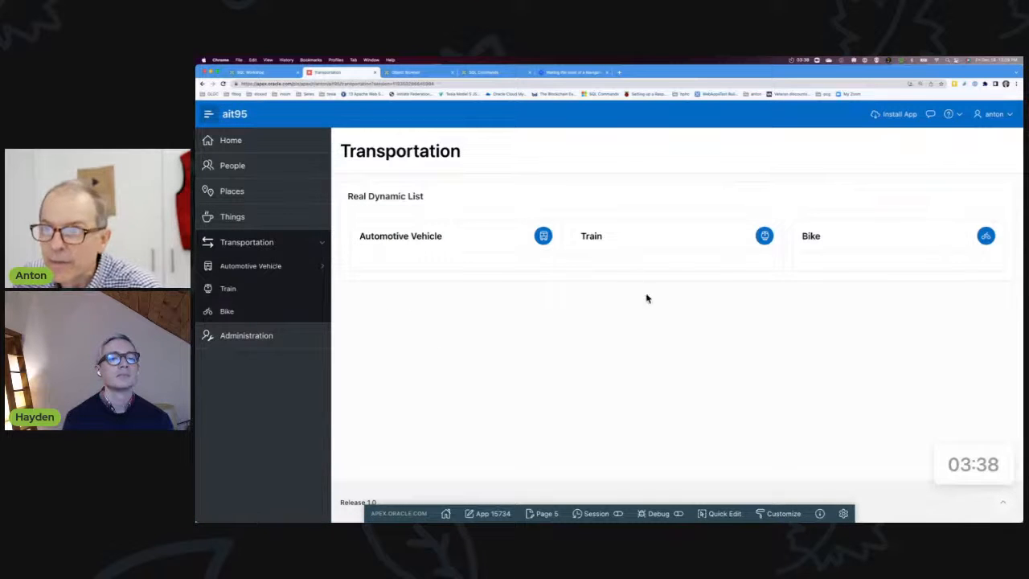
- Return to the builder and open page 5 (Transportation) in Page Designer
left_click(257, 72)
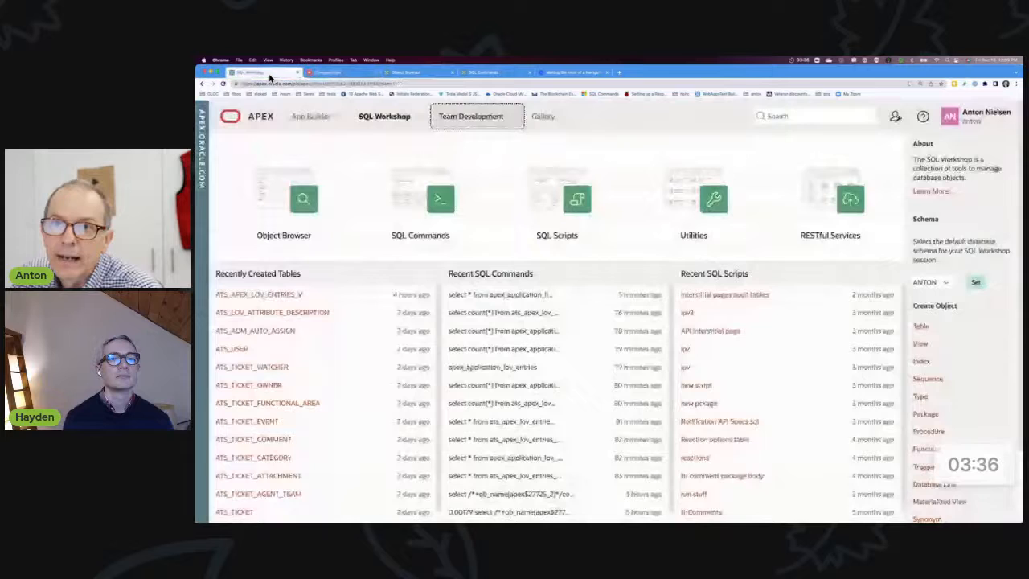
left_click(337, 73)
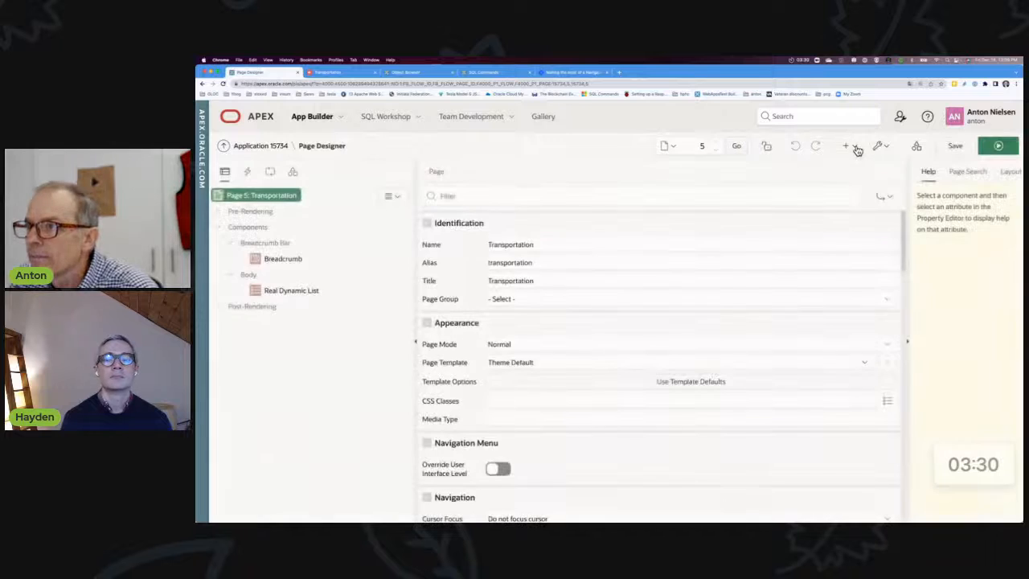
- Start a new blank page and name it Helo
left_click(845, 145)
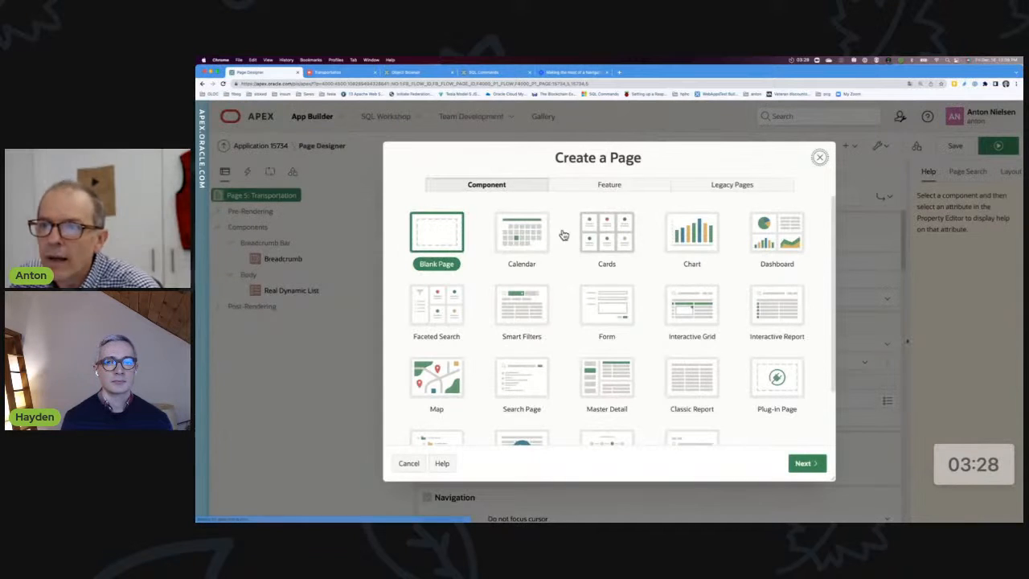
left_click(805, 463)
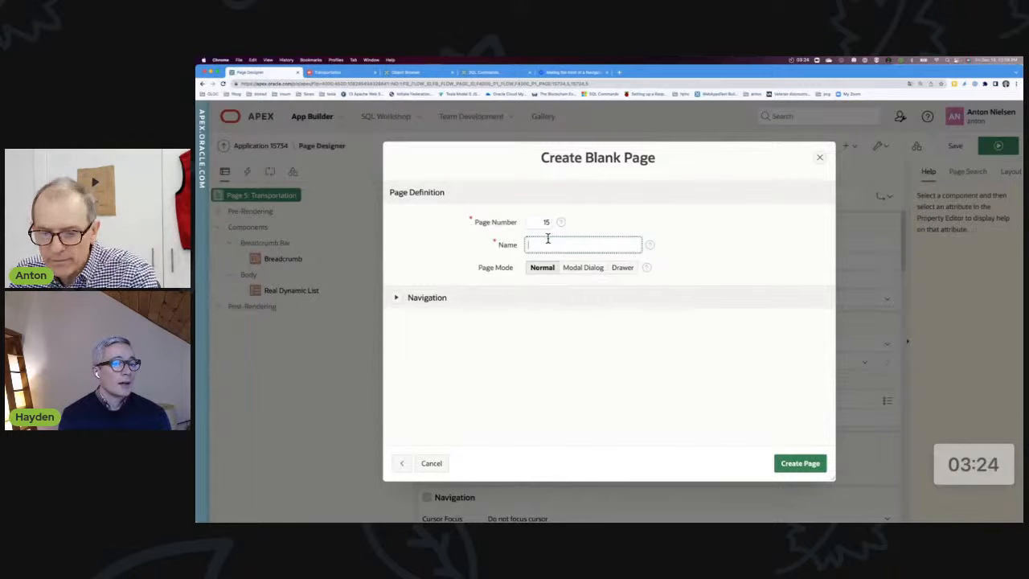
type("Helo")
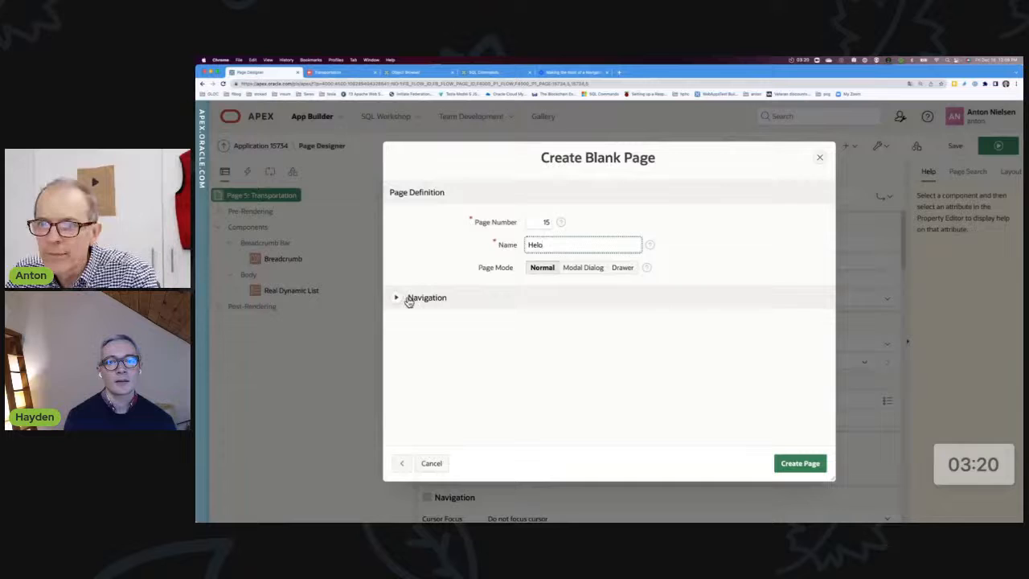
- Set Transportation as the parent navigation menu entry and choose the fa-helicopter icon
left_click(428, 296)
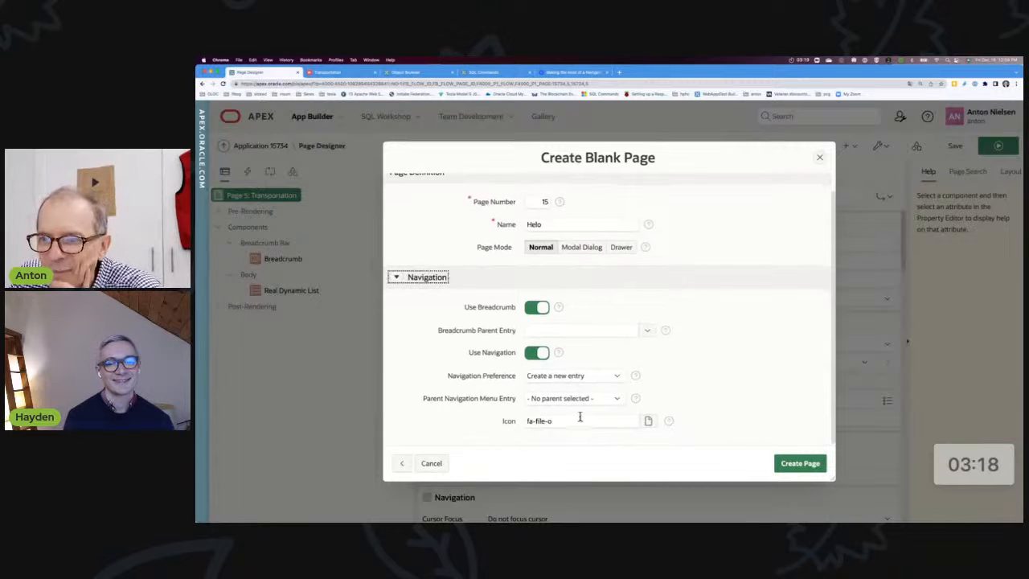
left_click(572, 399)
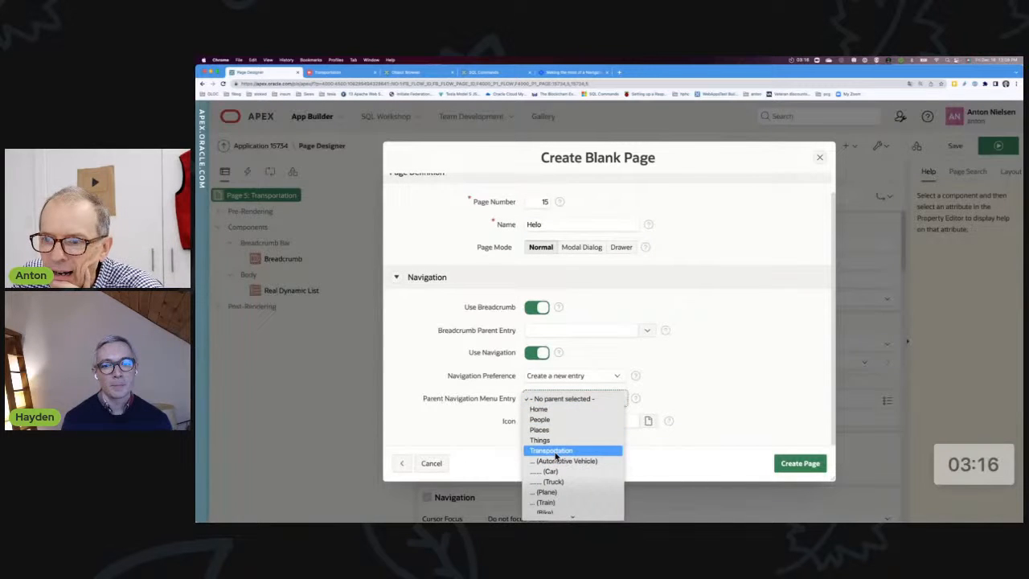
left_click(550, 450)
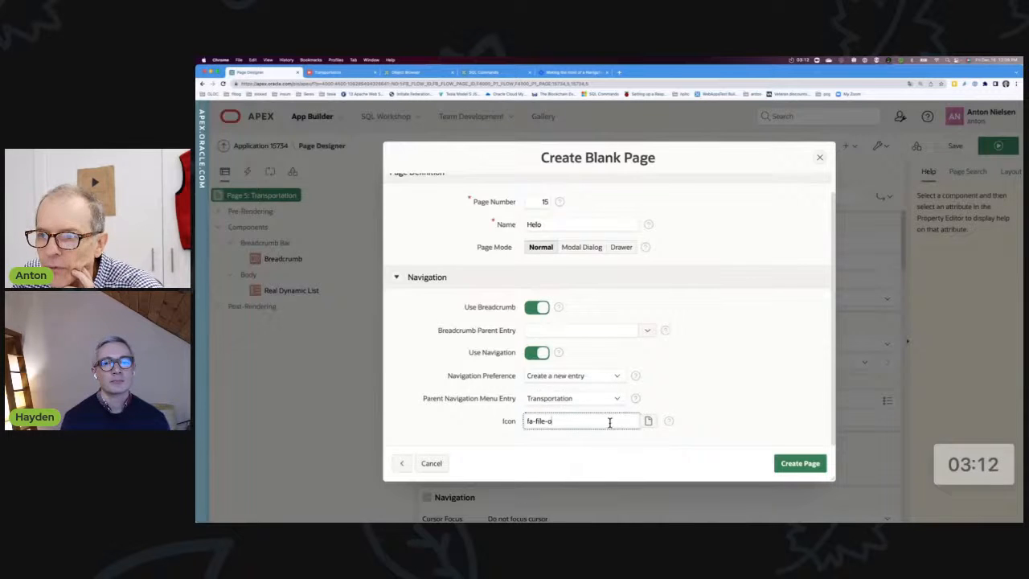
left_click(648, 421)
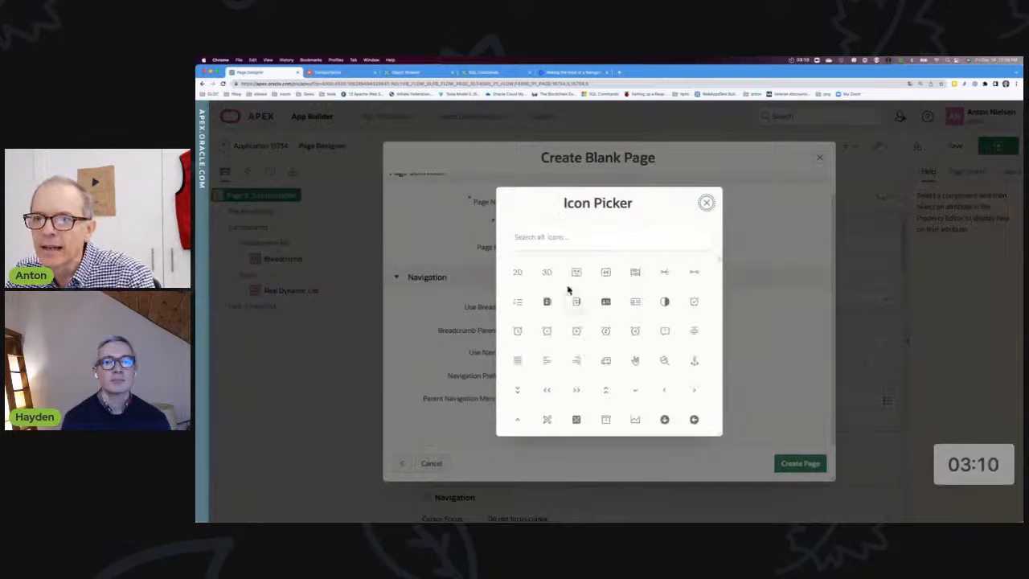
type("helicopter")
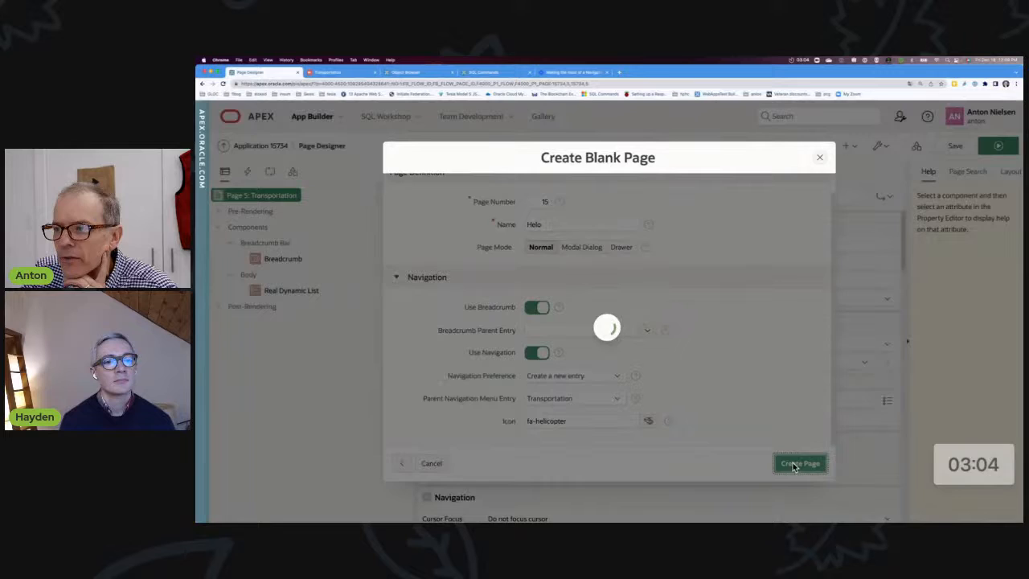
- Run the app to see Helo under Transportation, then go to the Shared Components lists
left_click(799, 463)
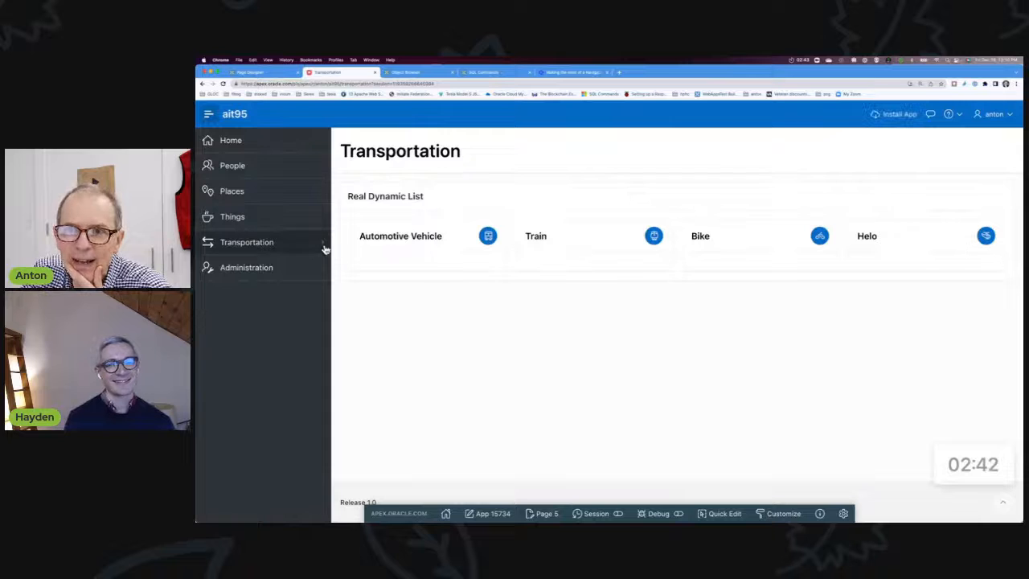
left_click(246, 241)
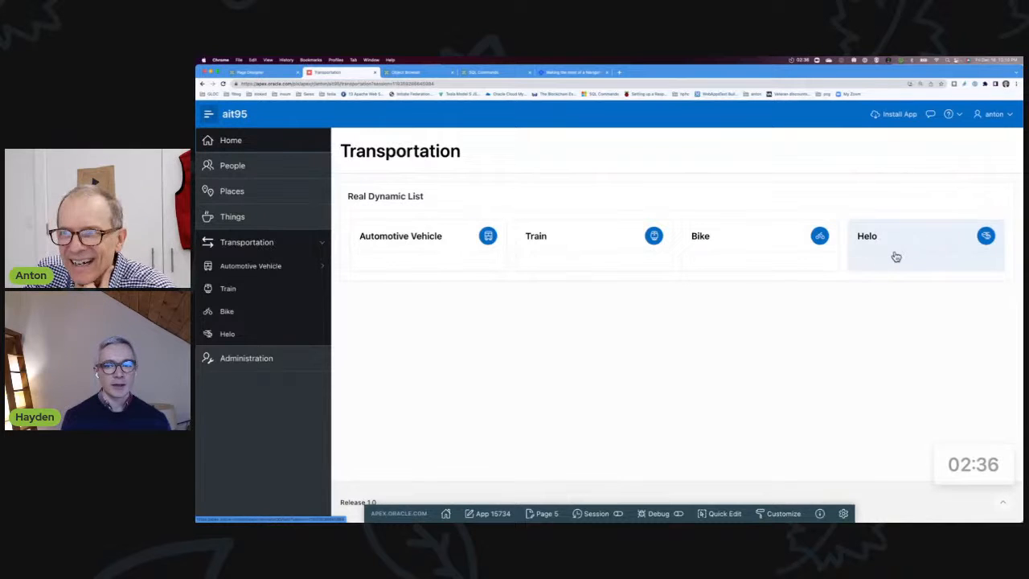
mouse_move(867, 310)
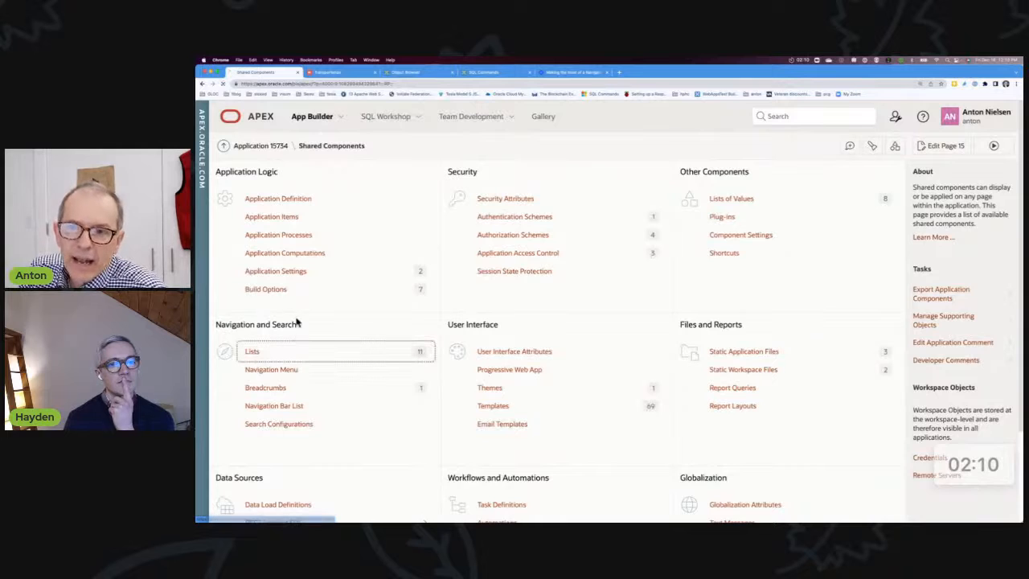
left_click(251, 350)
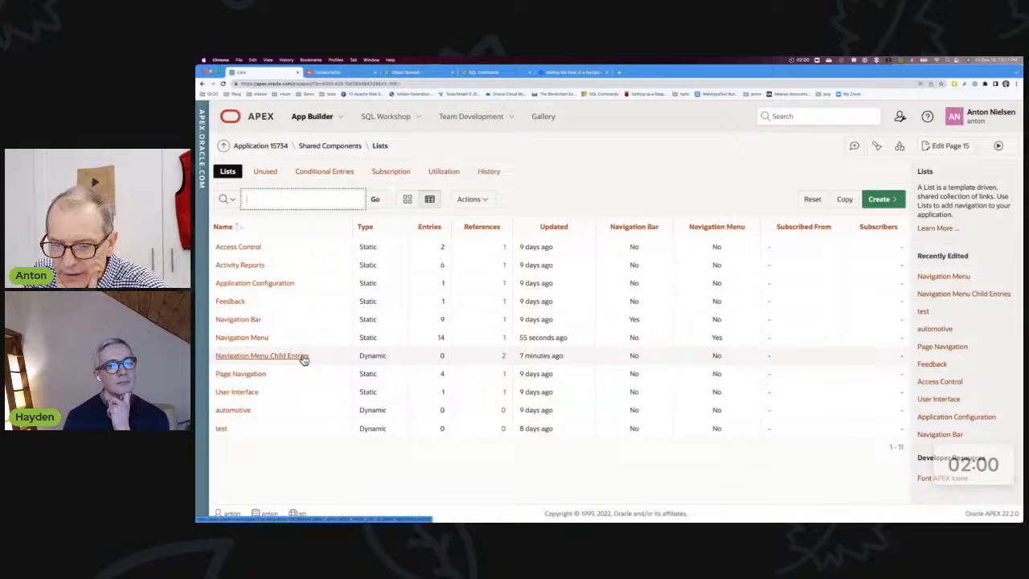
- Open the Navigation Menu Child Entries list and review its SQL list query, marking the clist alias
left_click(260, 355)
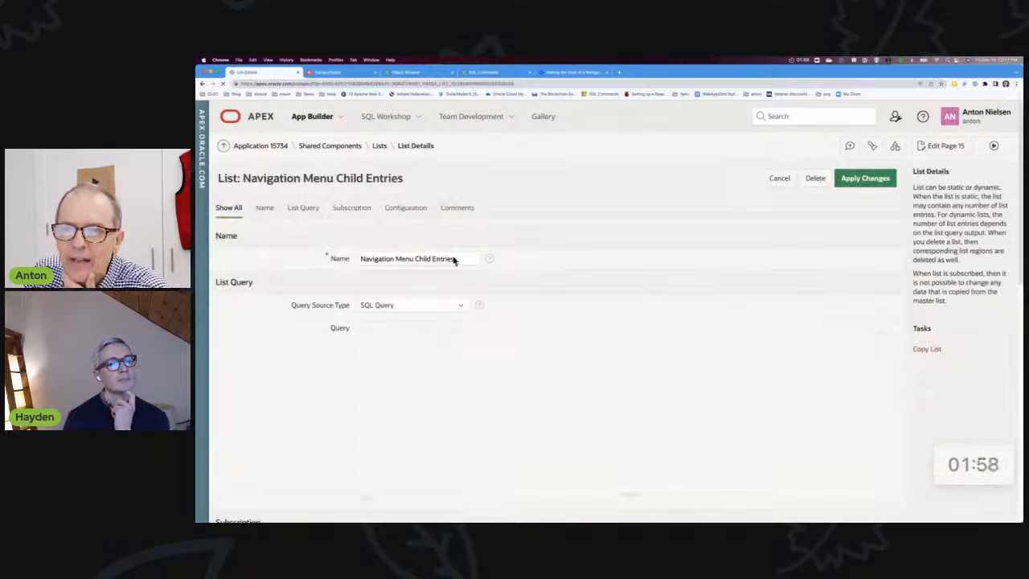
scroll("down", 3)
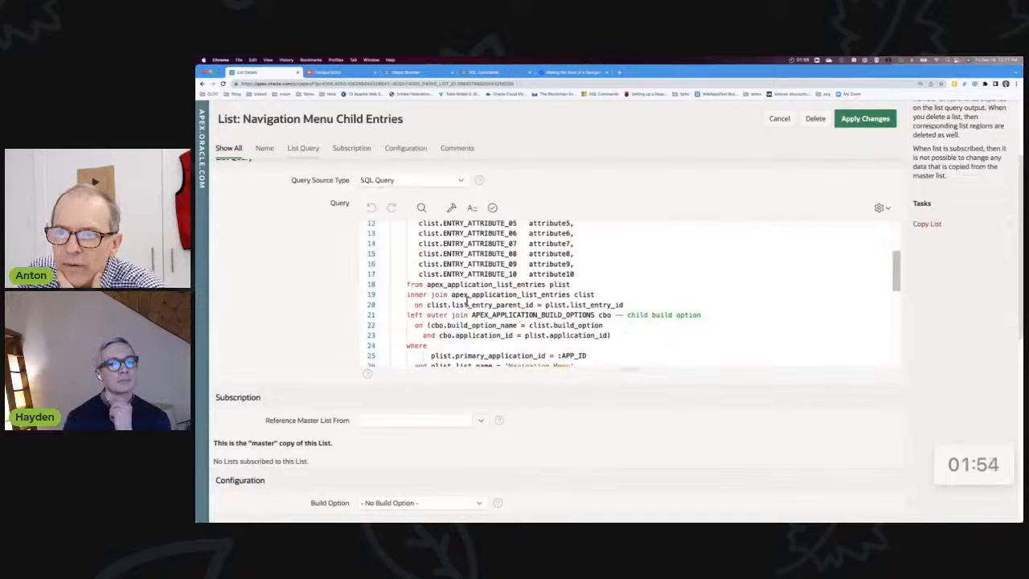
double_click(486, 283)
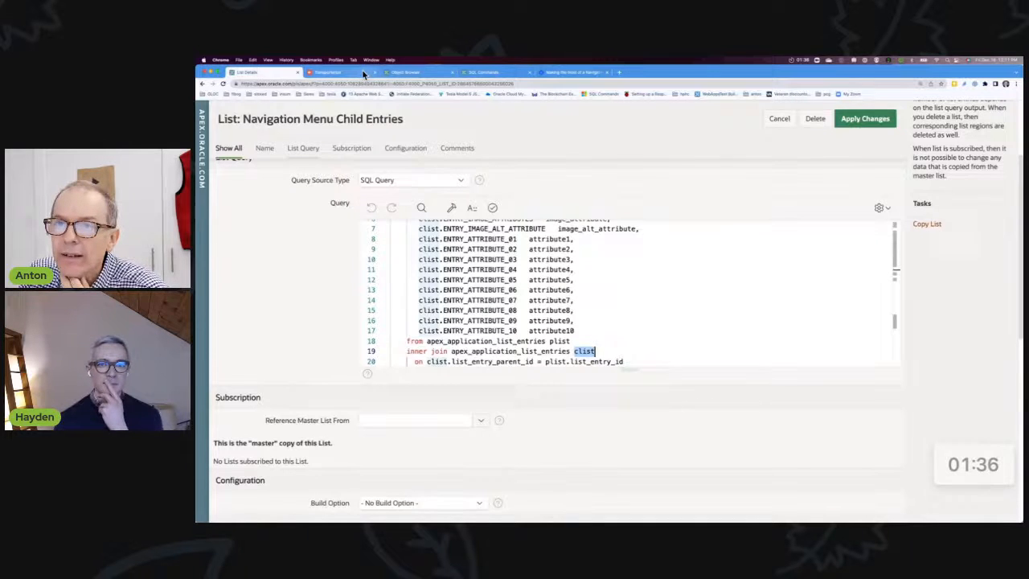
left_click(328, 72)
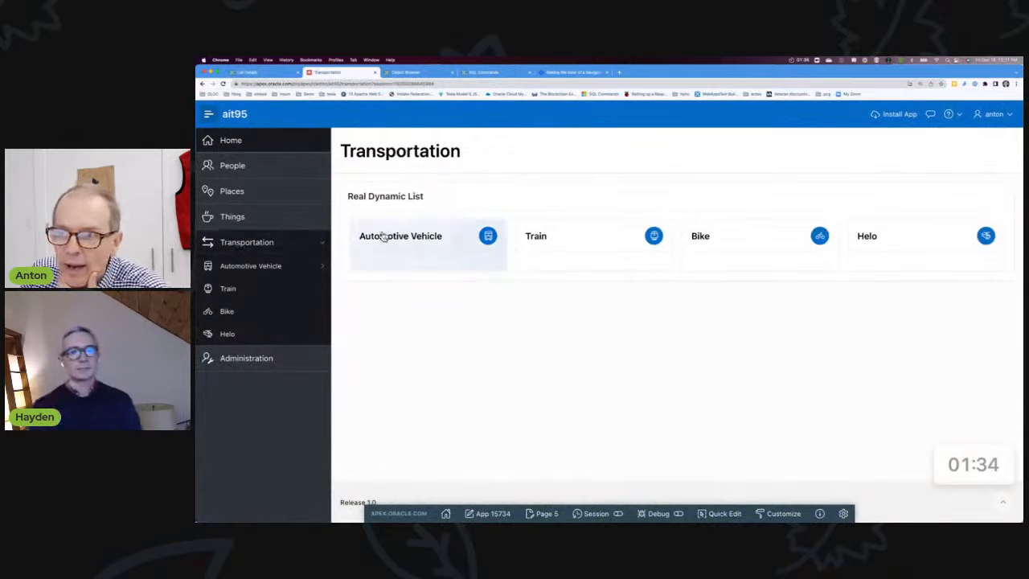
left_click(250, 266)
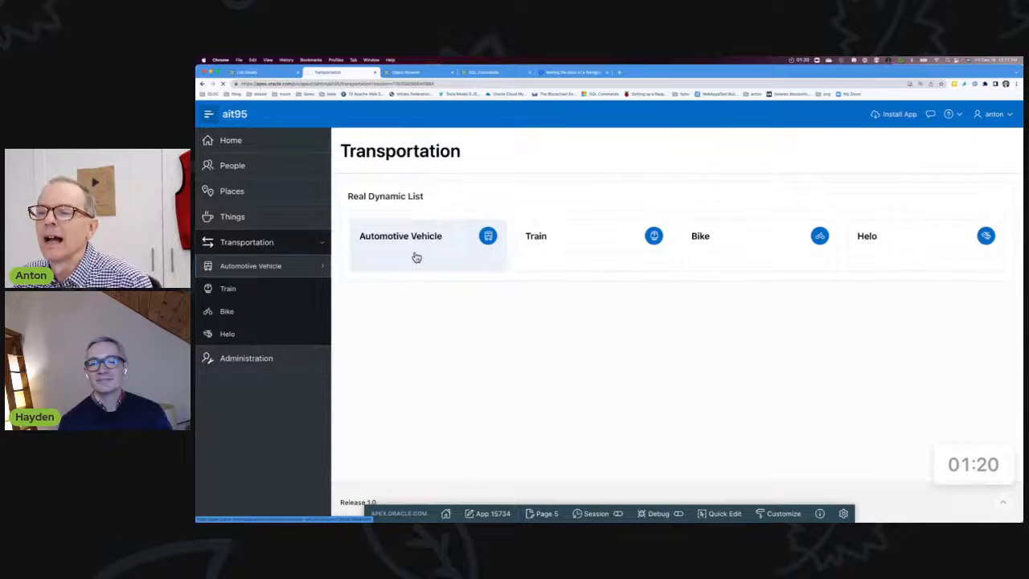
left_click(400, 235)
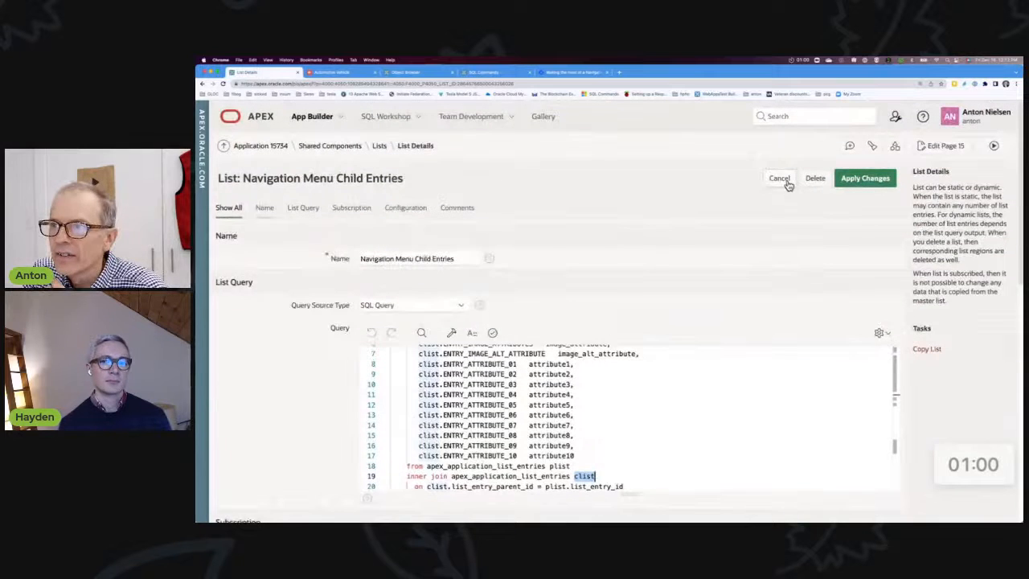
- Cancel out of the child list, edit the Navigation Menu's Truck entry with the fa-truck icon and apply
left_click(778, 177)
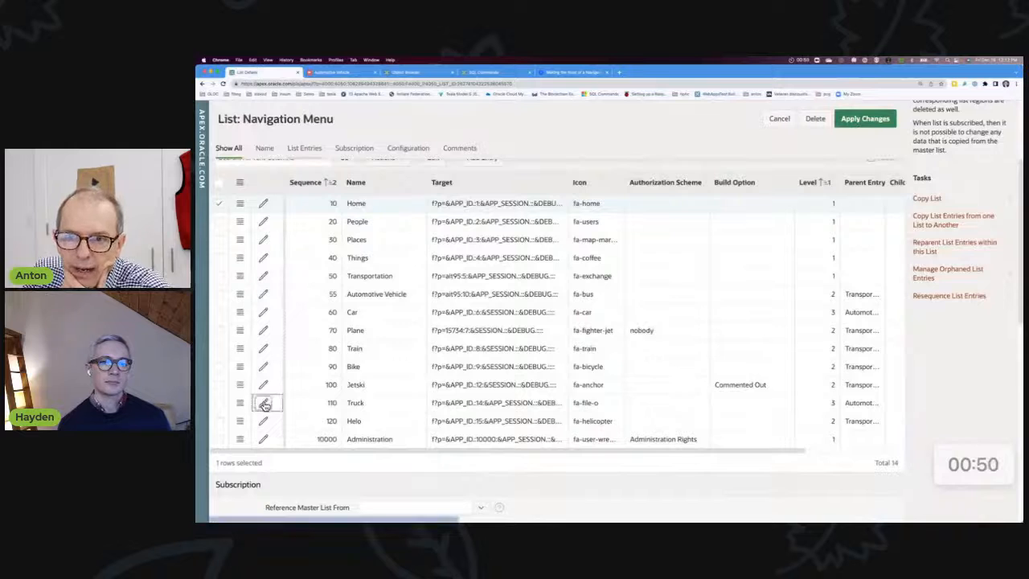
left_click(263, 402)
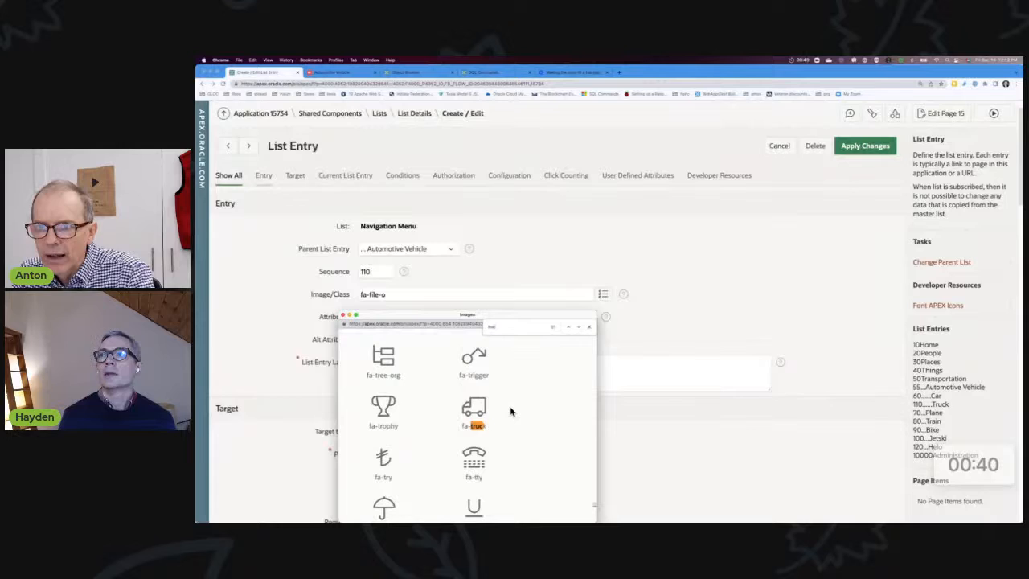
left_click(473, 409)
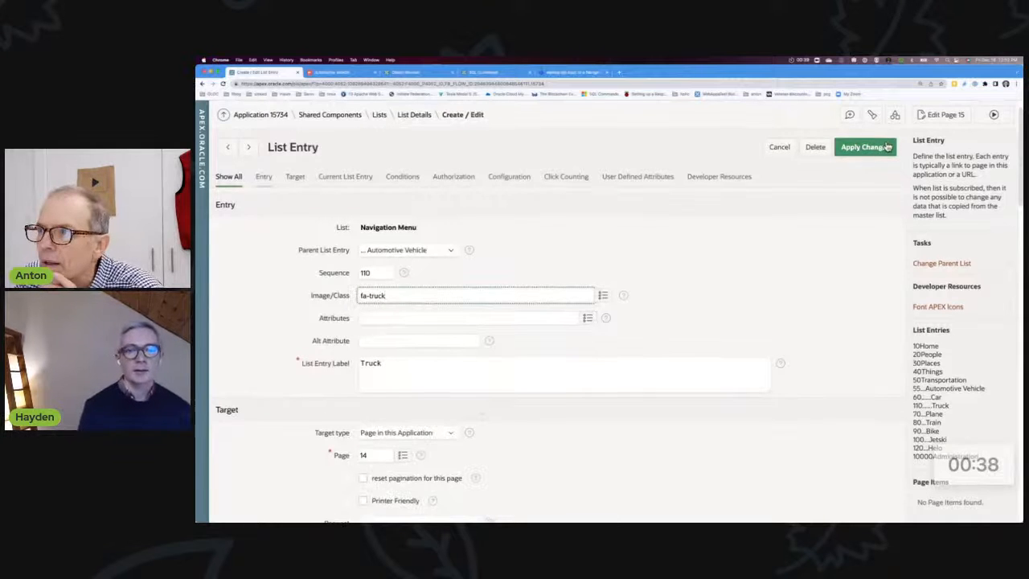
left_click(865, 146)
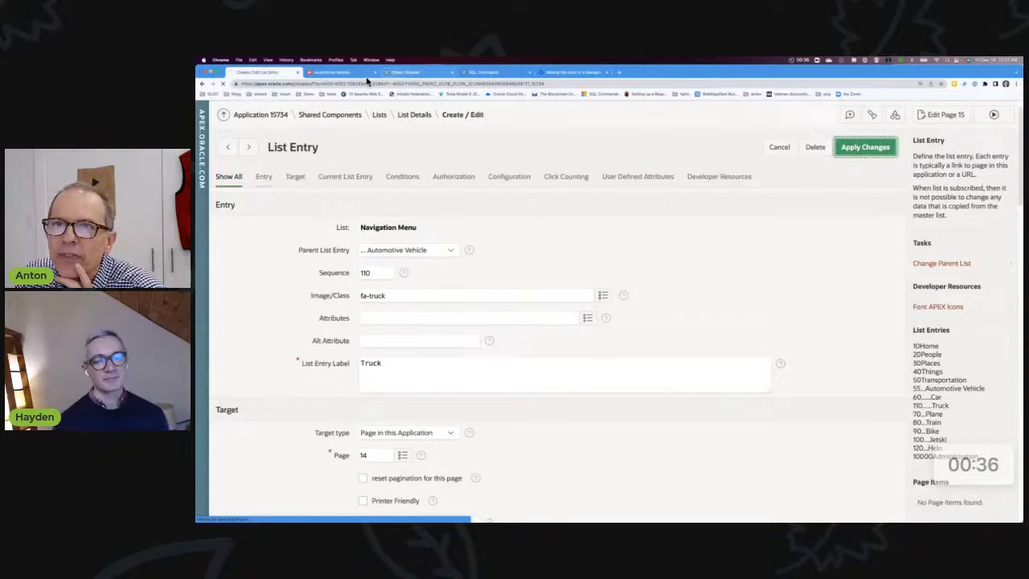
- View the truck icon on the running Automotive Vehicle page, then switch to the navigation-menu blog post
left_click(865, 146)
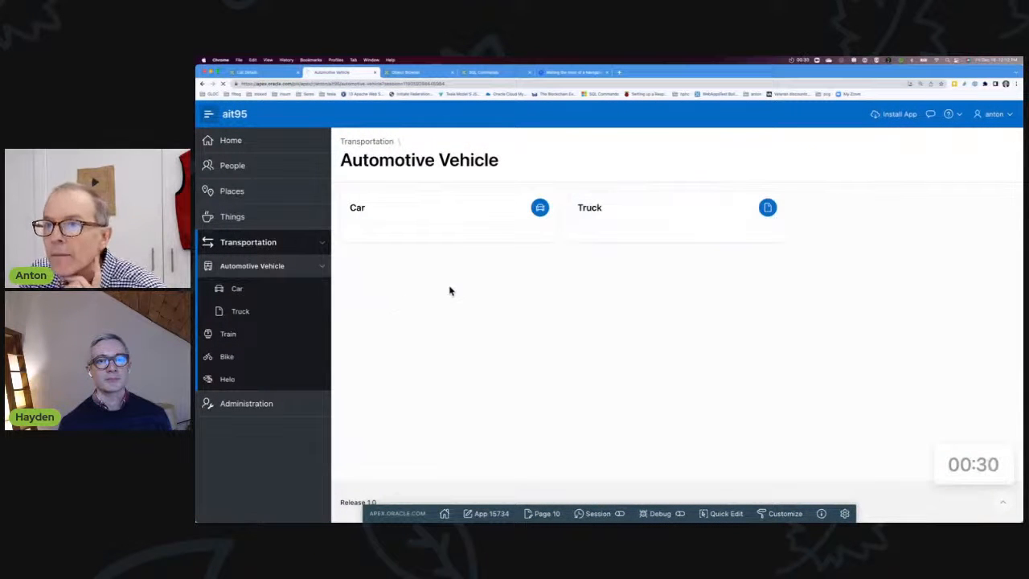
mouse_move(462, 290)
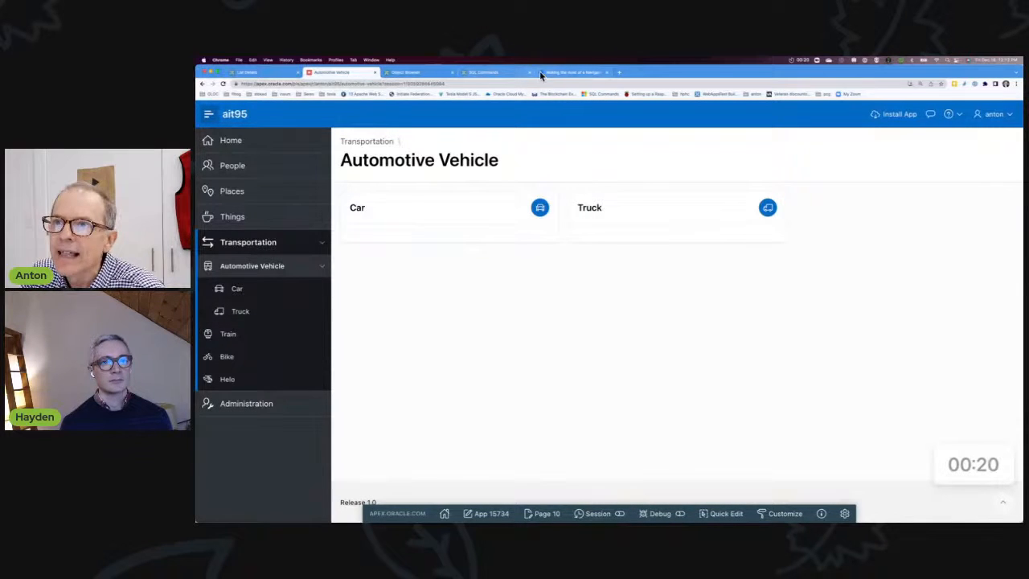
left_click(572, 73)
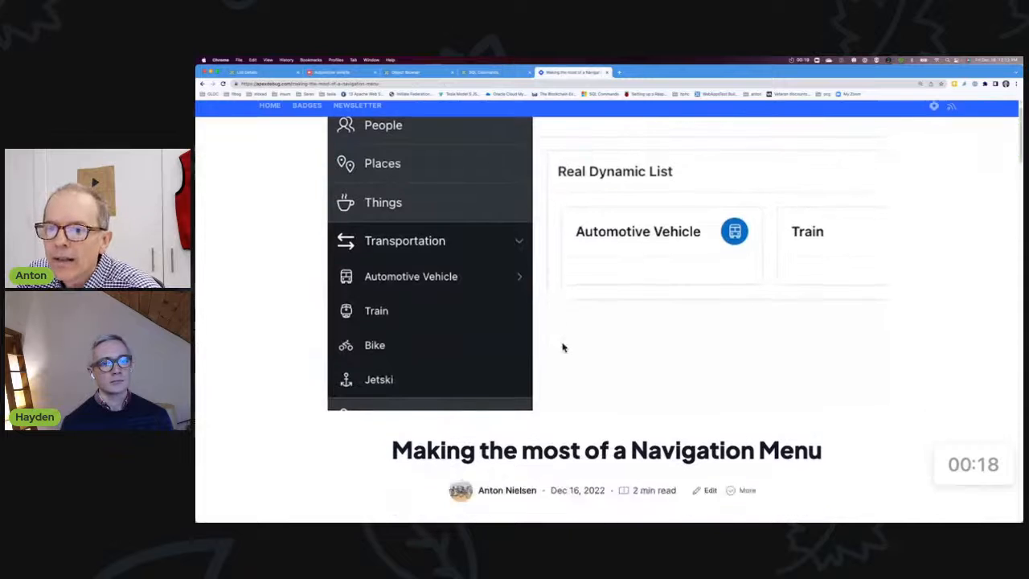
- Scroll through the insum_menu_util package code down to the dynamic list section
scroll("down", 3)
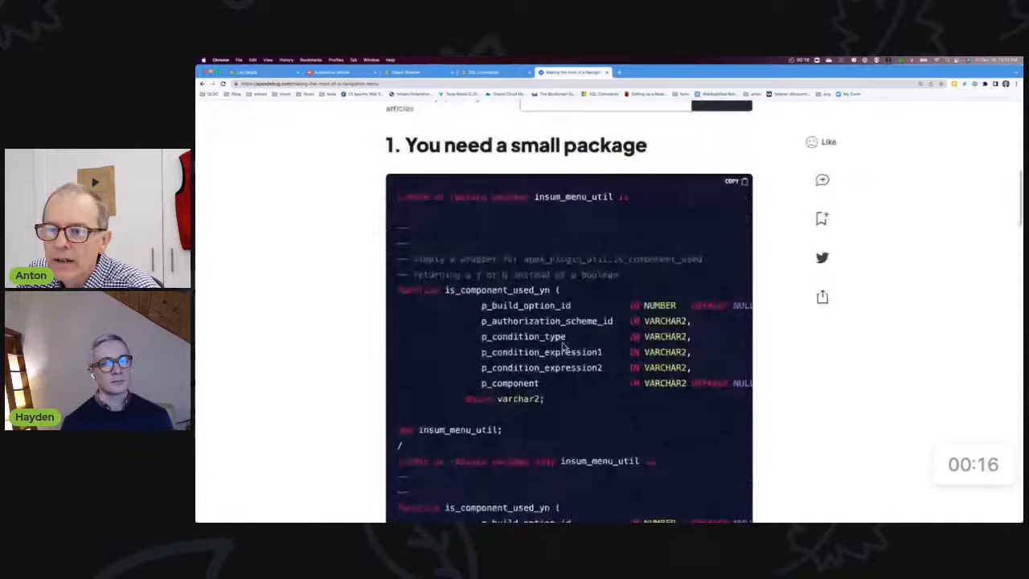
scroll("down", 3)
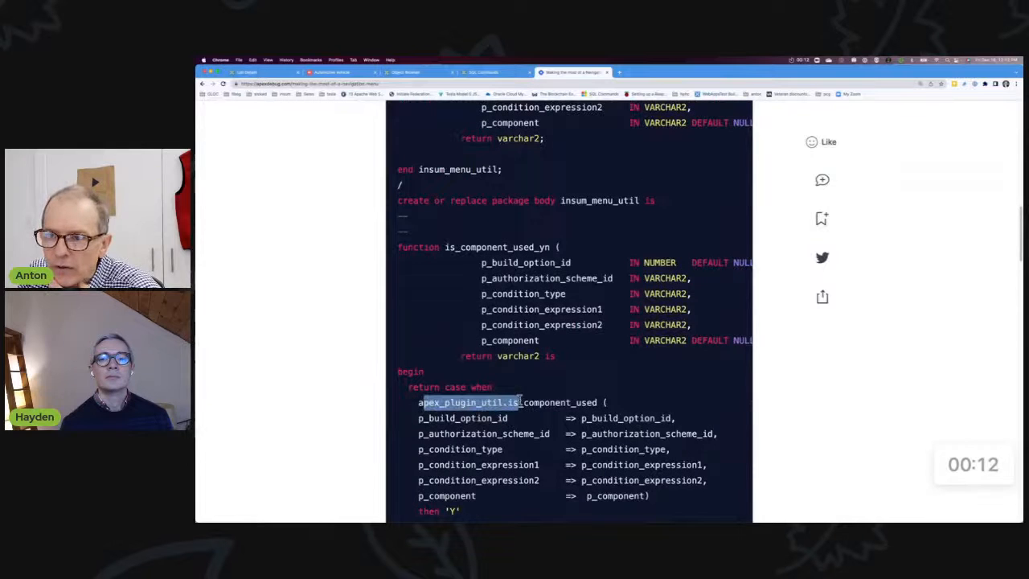
scroll("down", 3)
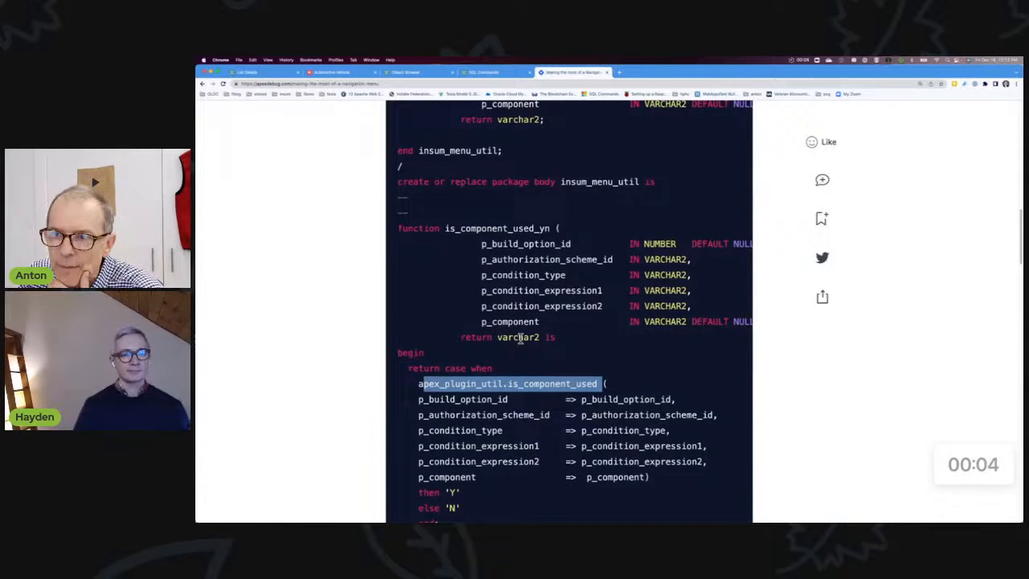
scroll("down", 3)
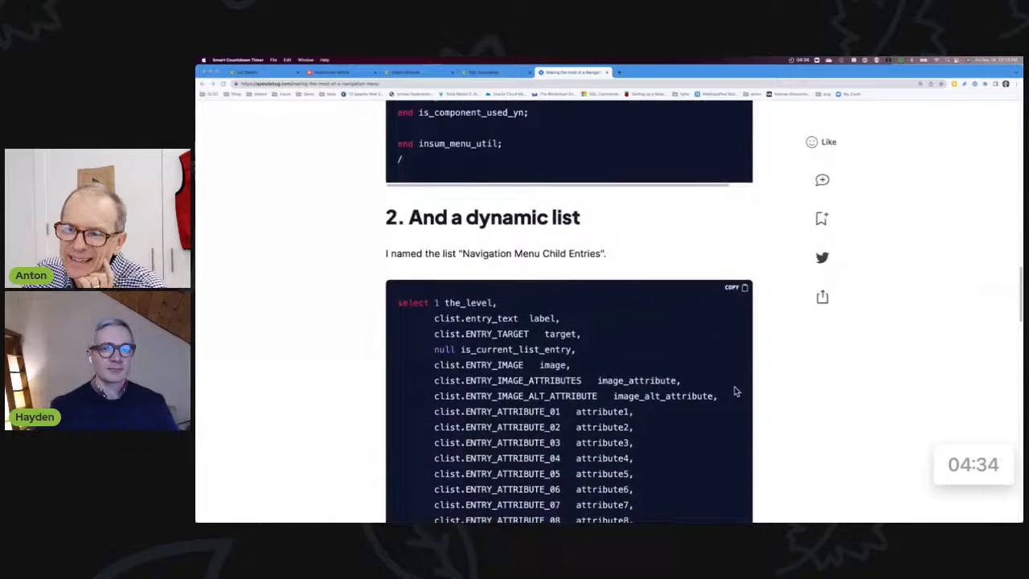
- Read the dynamic list SQL query, marking the_level, down to its joins and Navigation Menu where clause
scroll("down", 3)
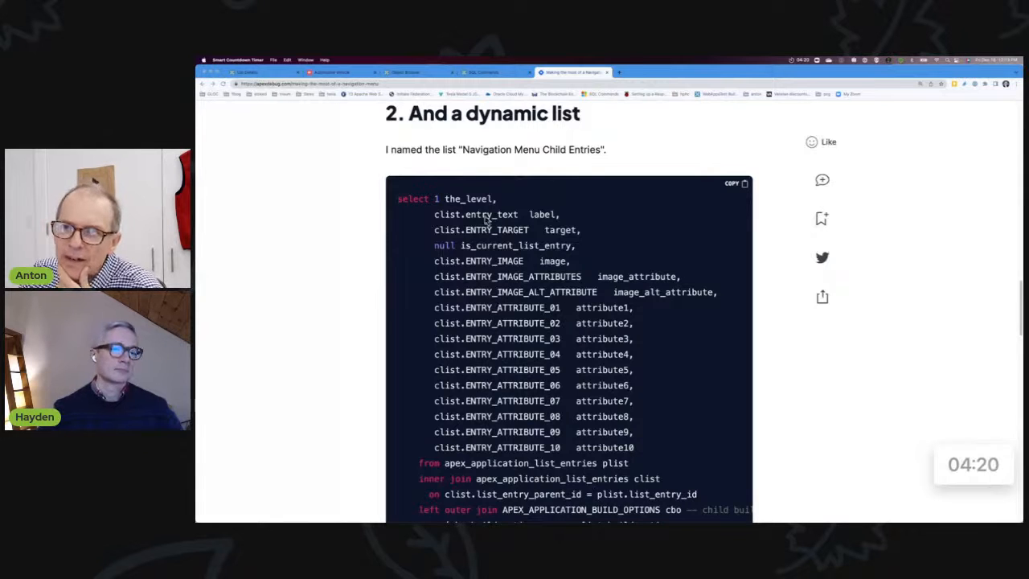
left_click_drag(543, 370, 635, 446)
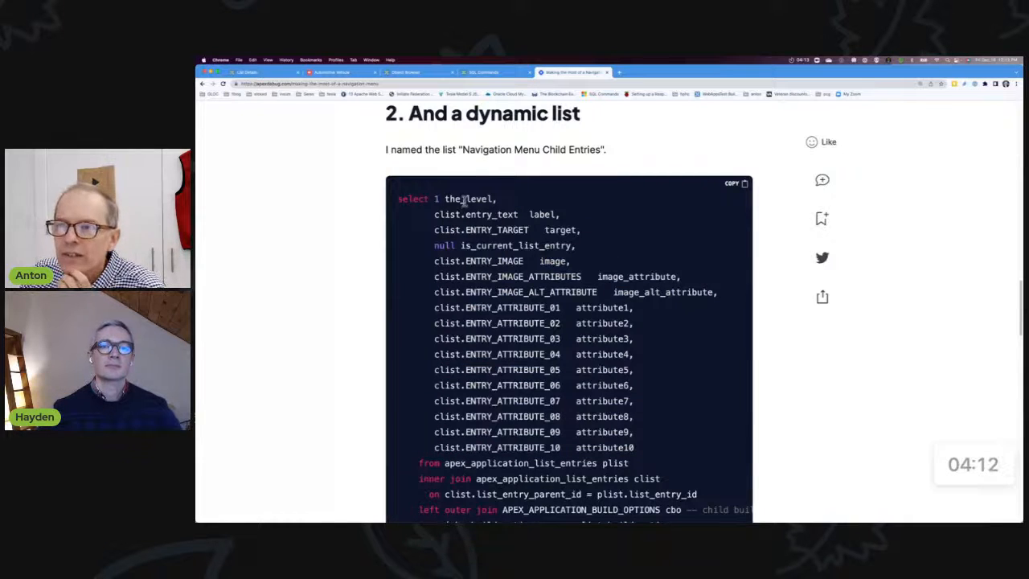
double_click(451, 199)
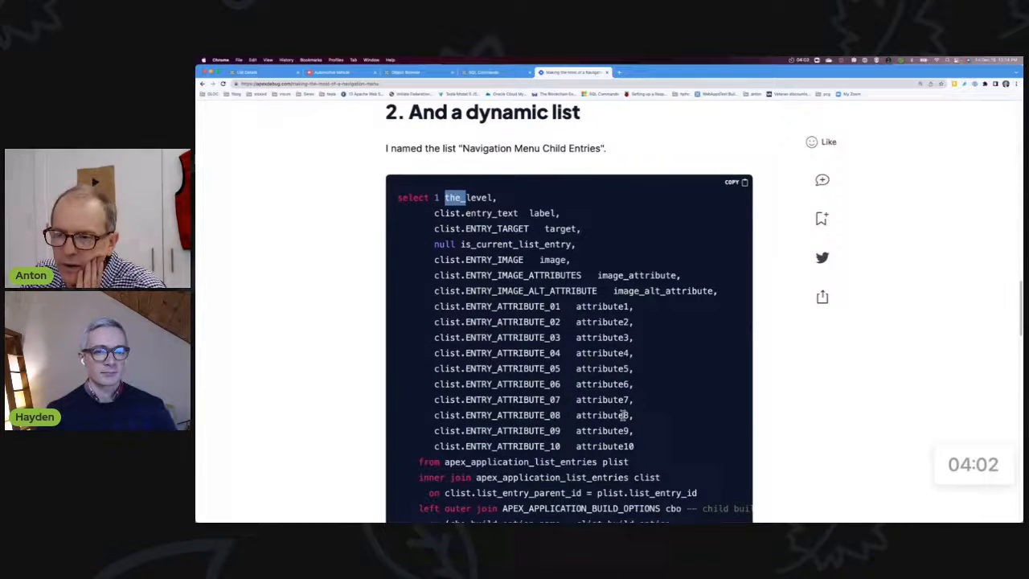
scroll("down", 3)
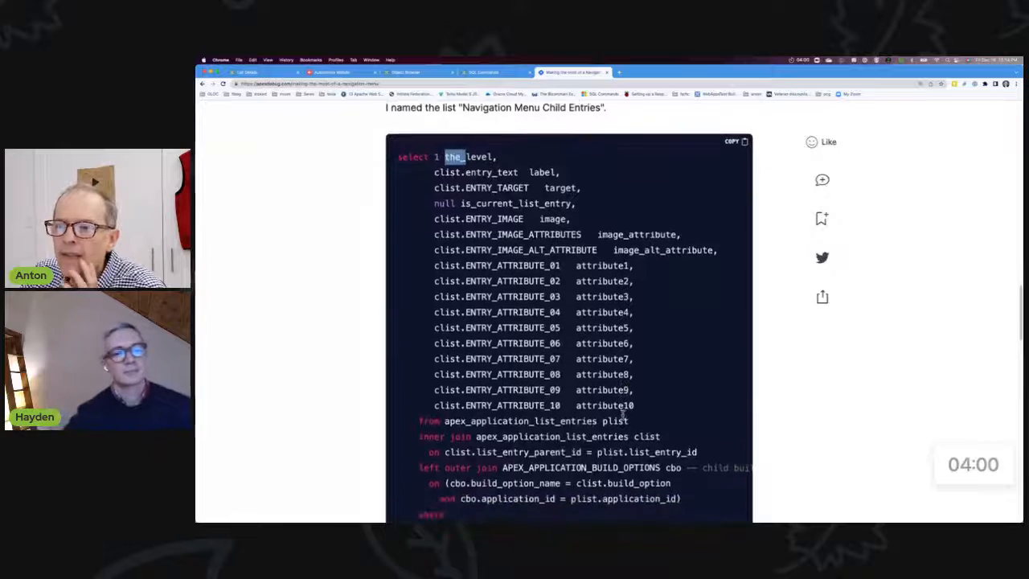
scroll("down", 3)
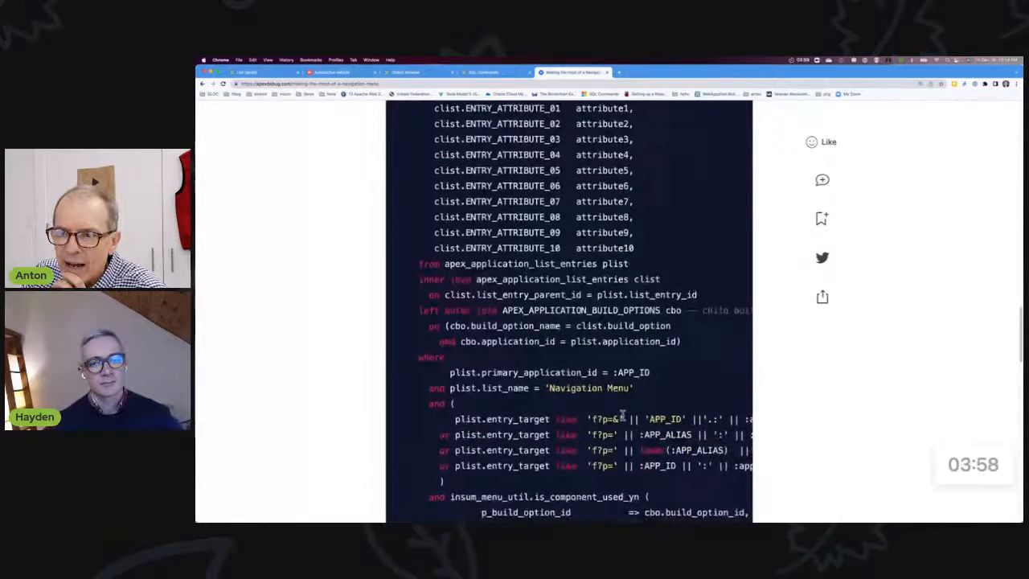
scroll("down", 3)
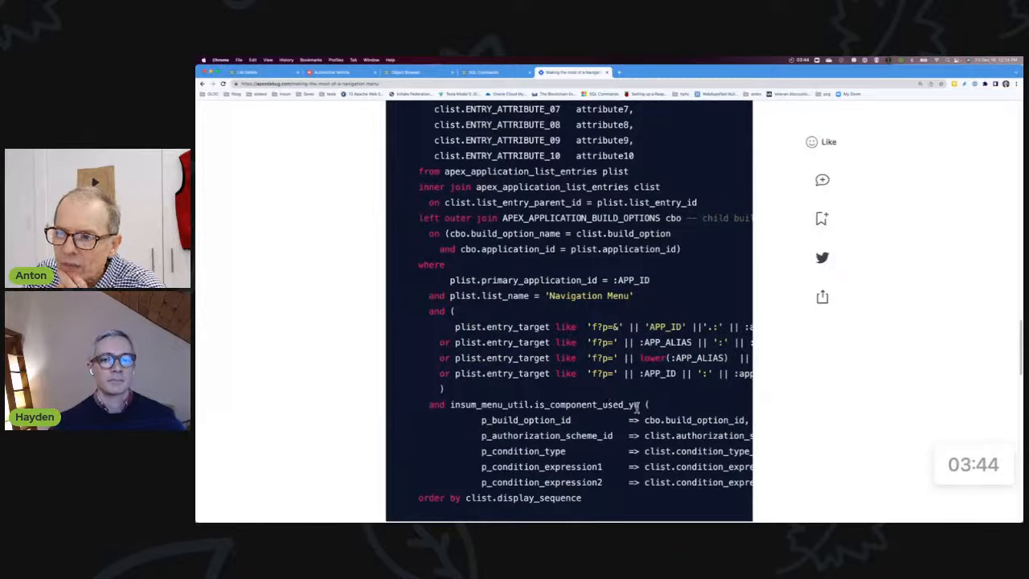
double_click(585, 405)
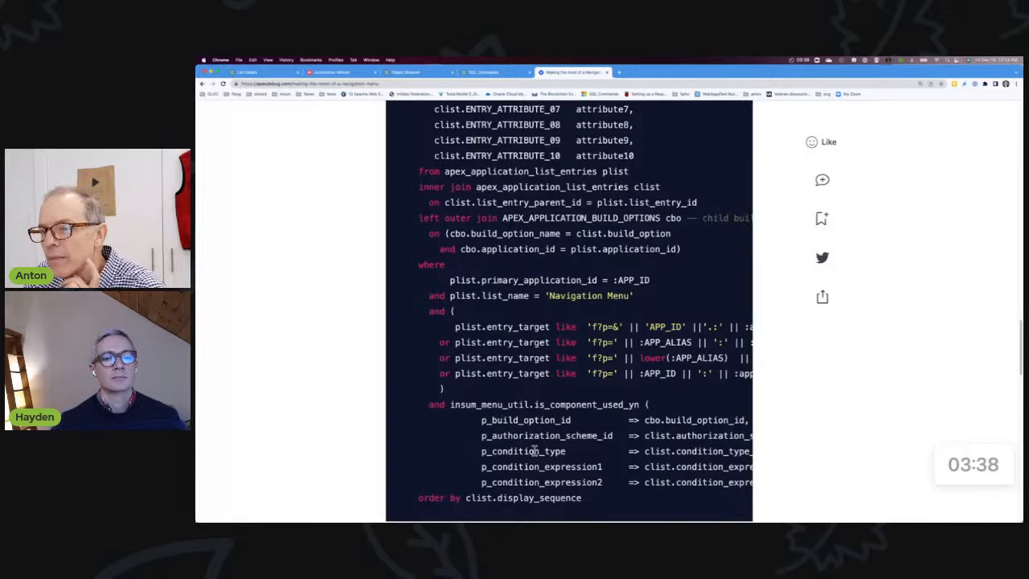
double_click(522, 450)
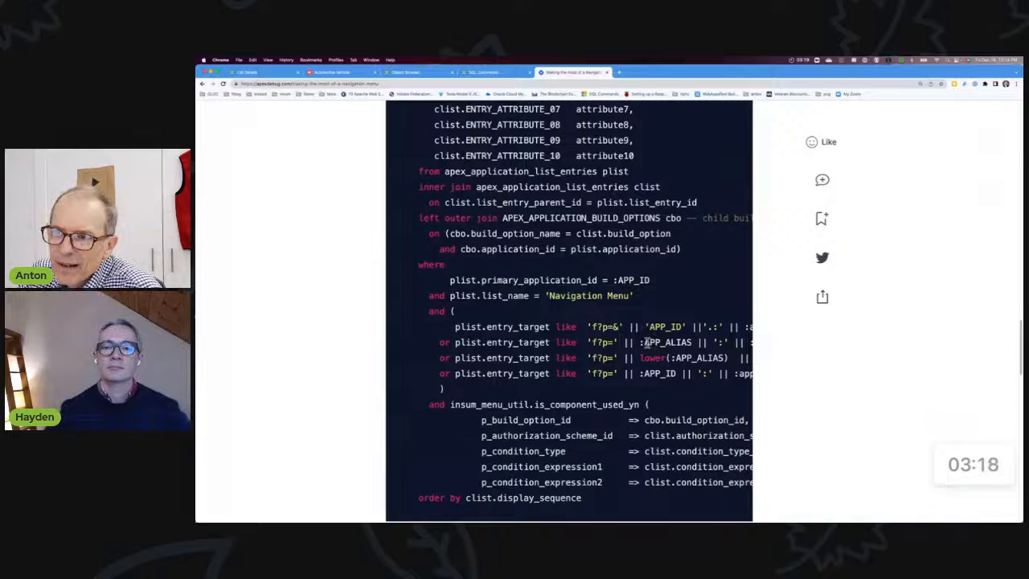
double_click(662, 327)
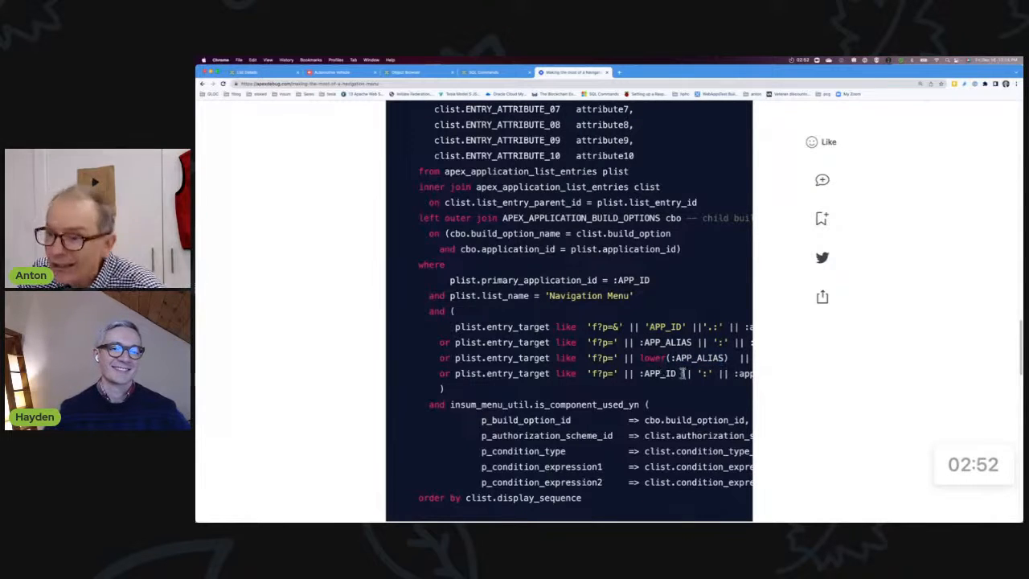
double_click(657, 373)
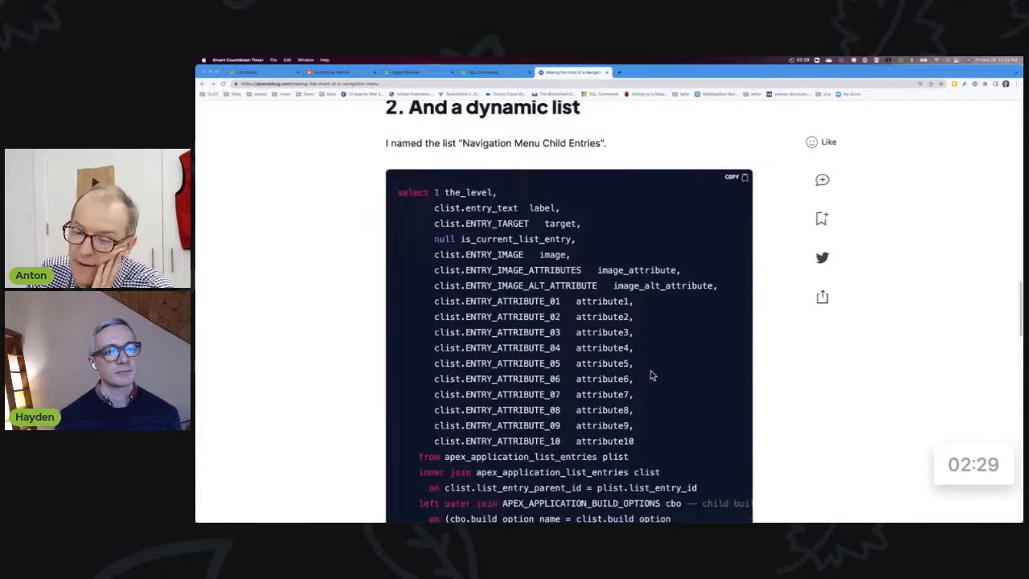
scroll("down", 3)
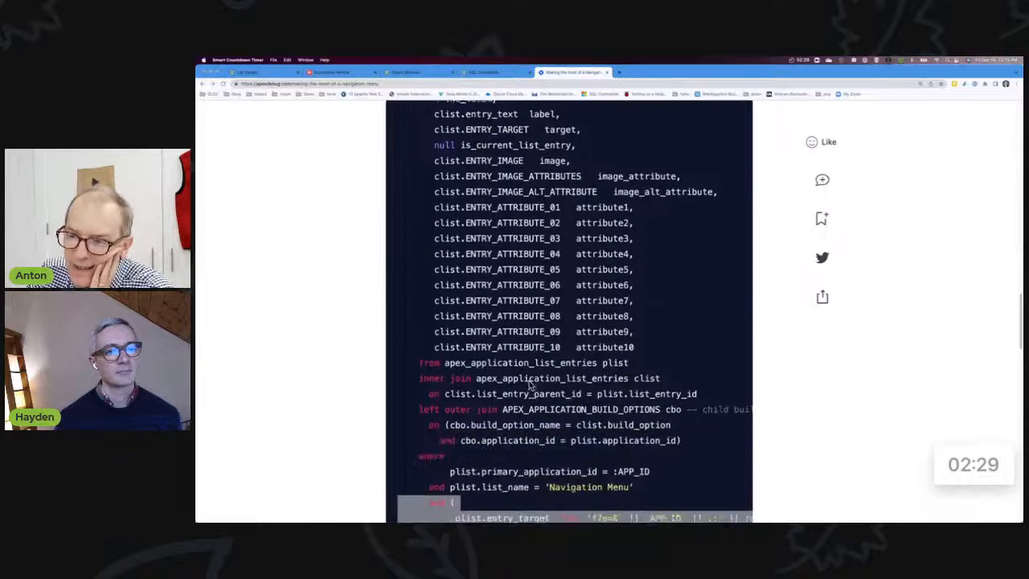